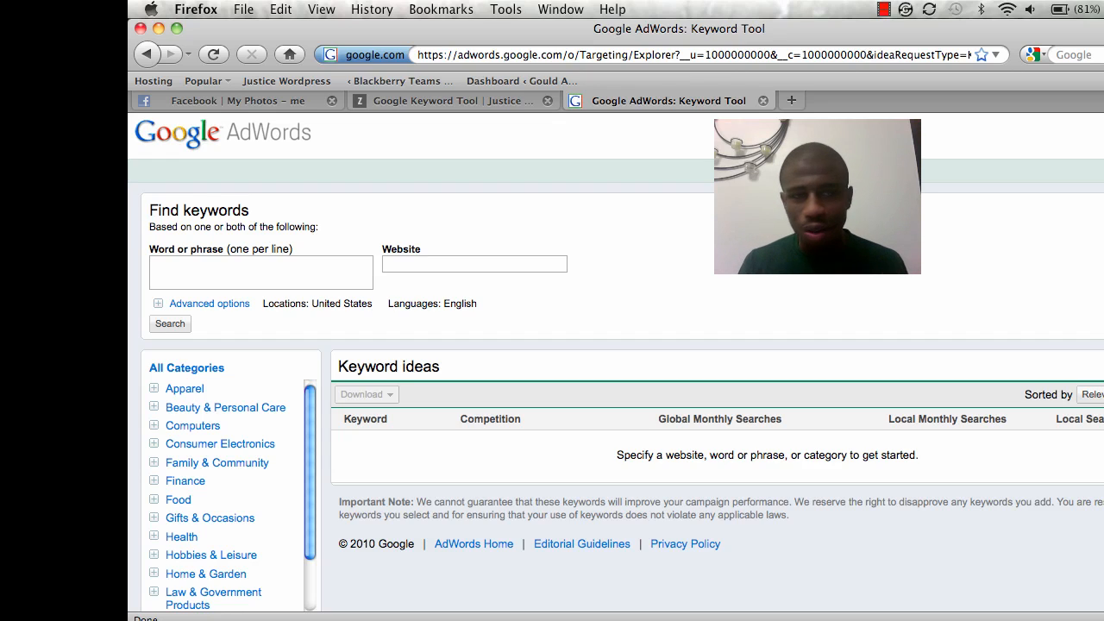
mouse_move(686, 181)
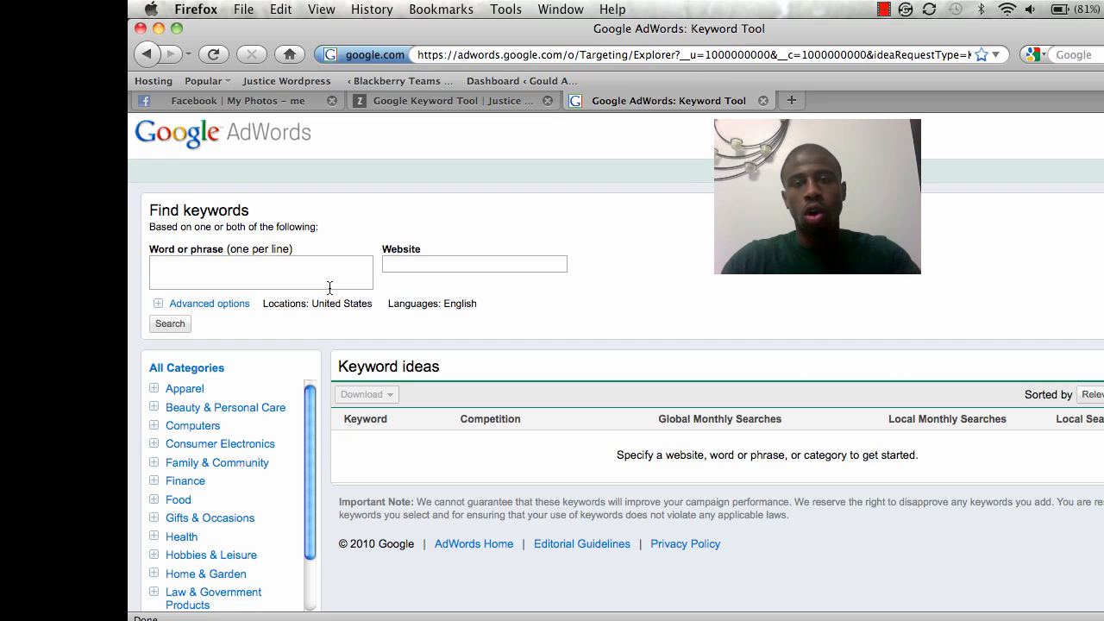
Select the Word or phrase box and start typing 'Intern'.
left_click(258, 265)
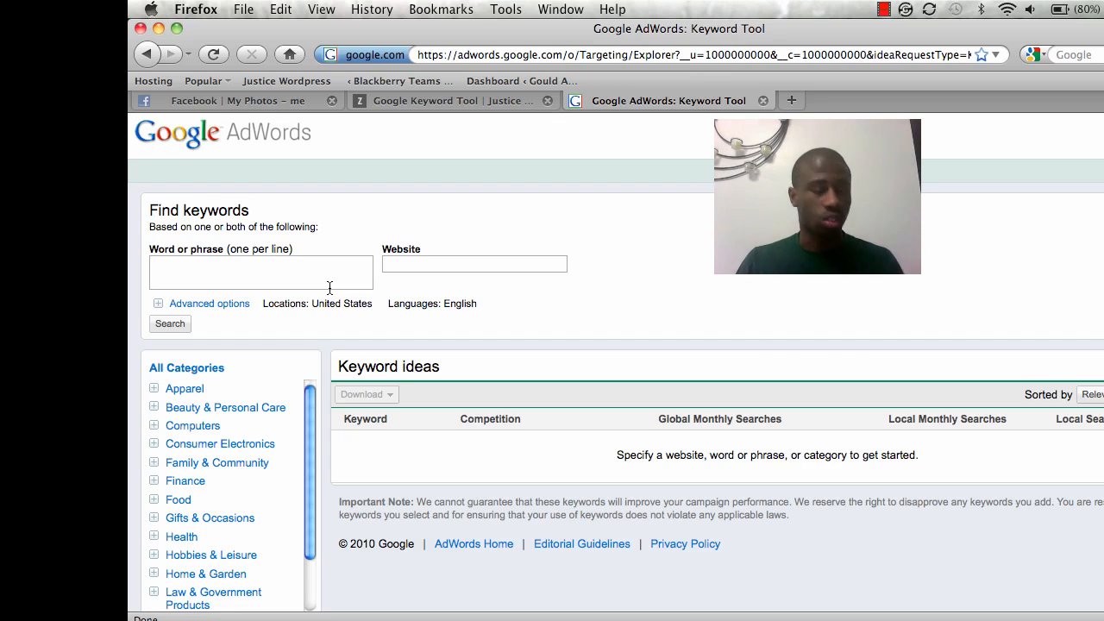
left_click(260, 265)
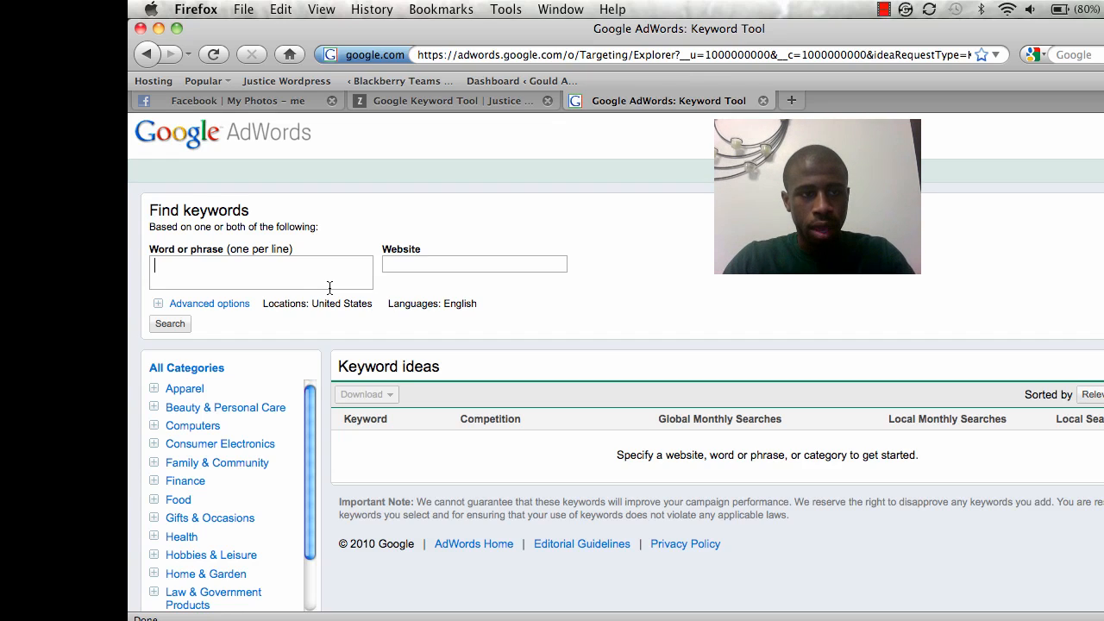
mouse_move(282, 284)
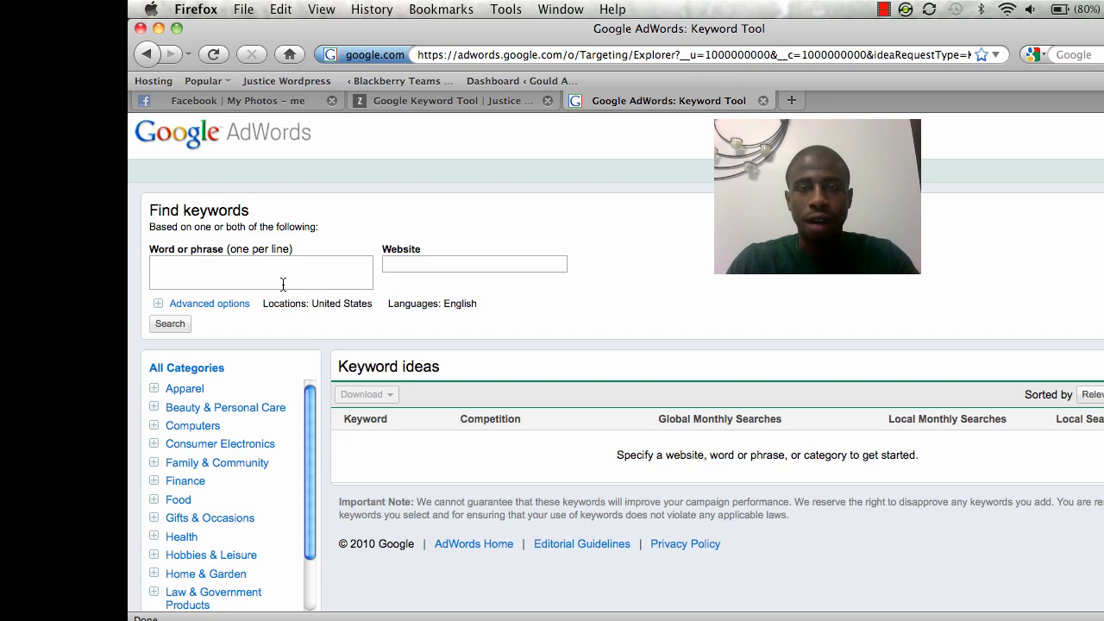
left_click(261, 268)
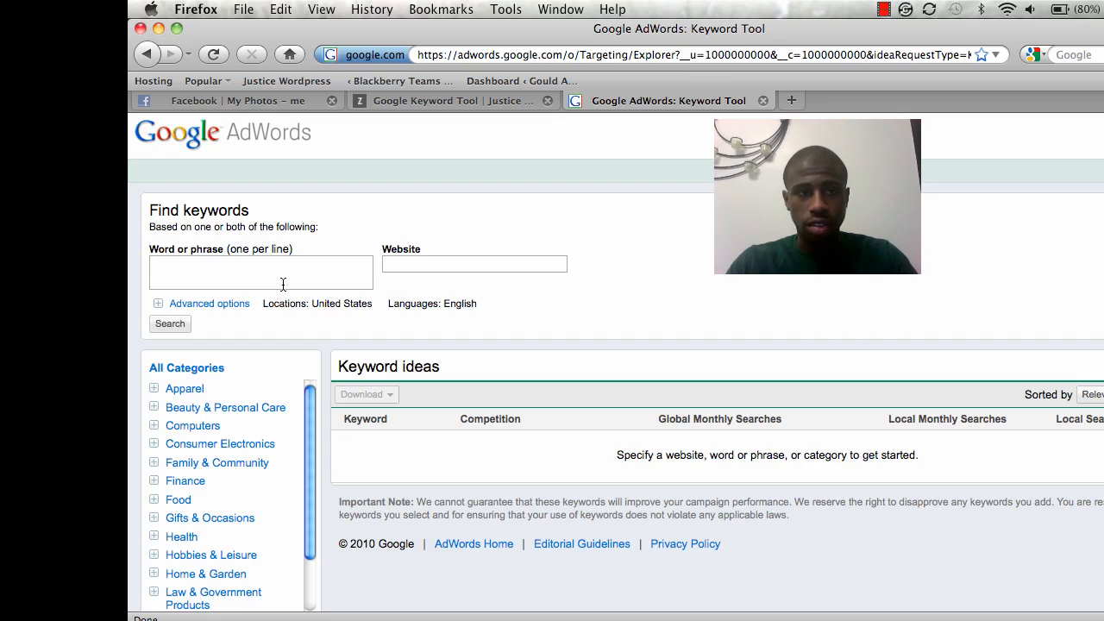
left_click(260, 268)
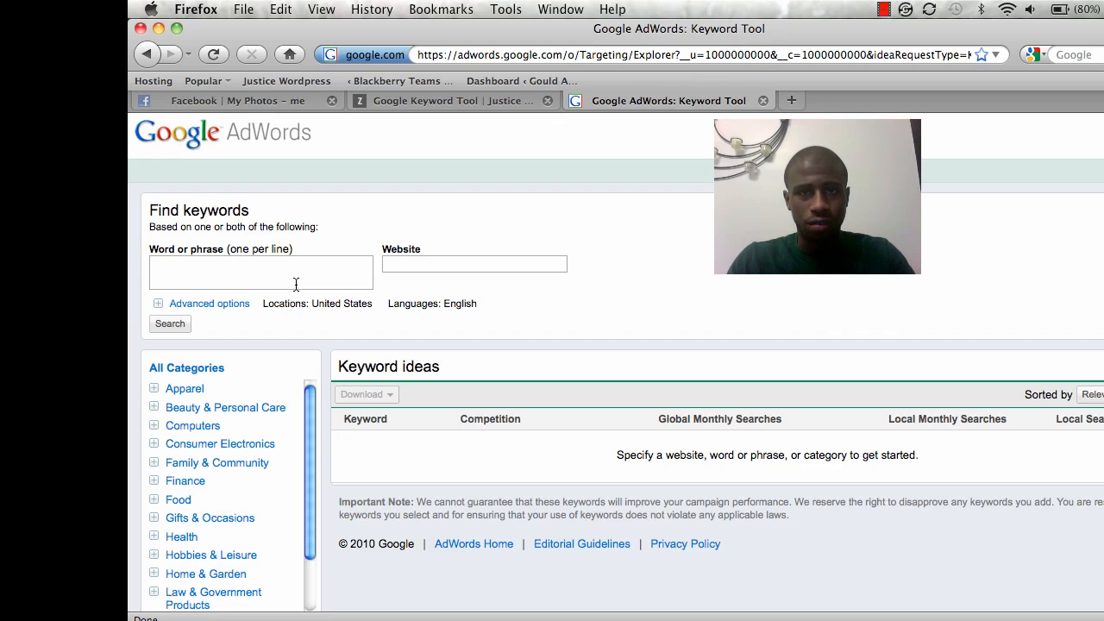
left_click(260, 268)
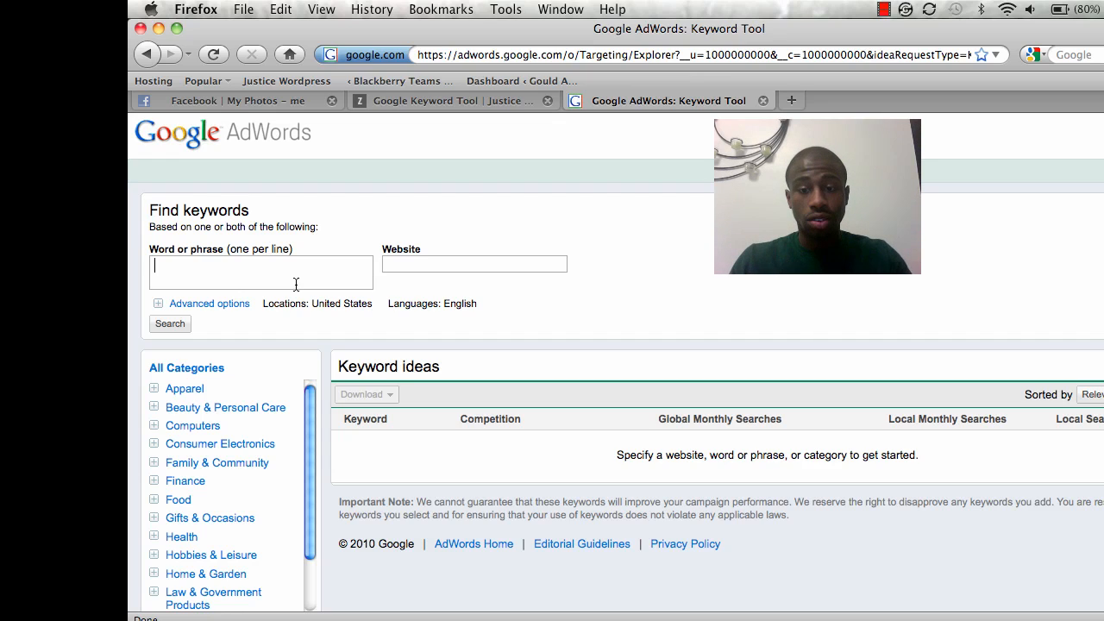
type("ln")
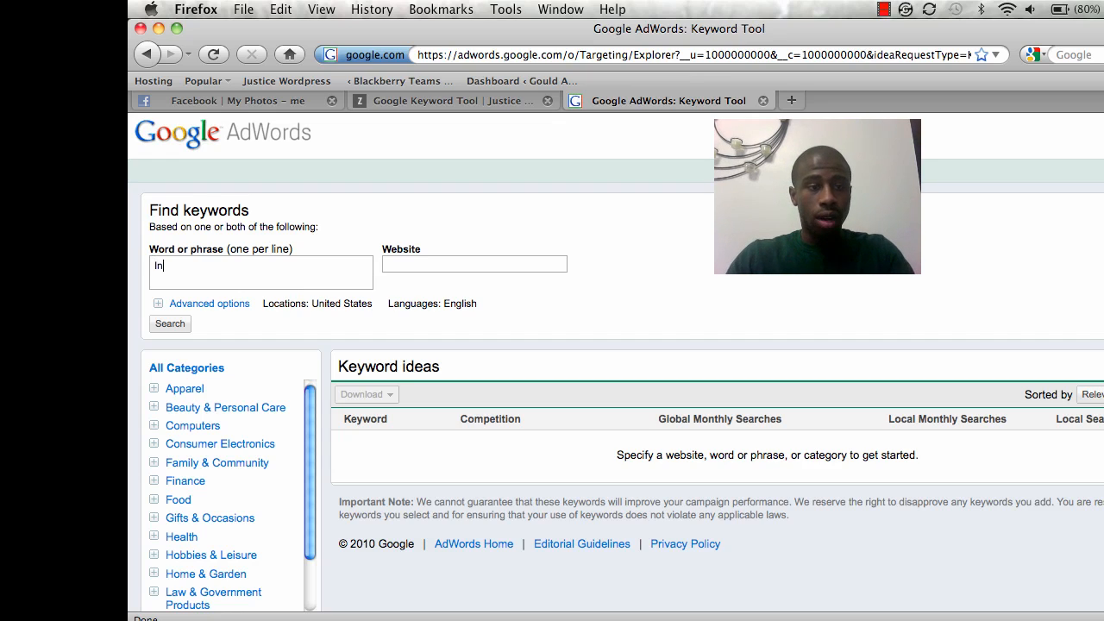
type("ternet Marketing Chicagoi")
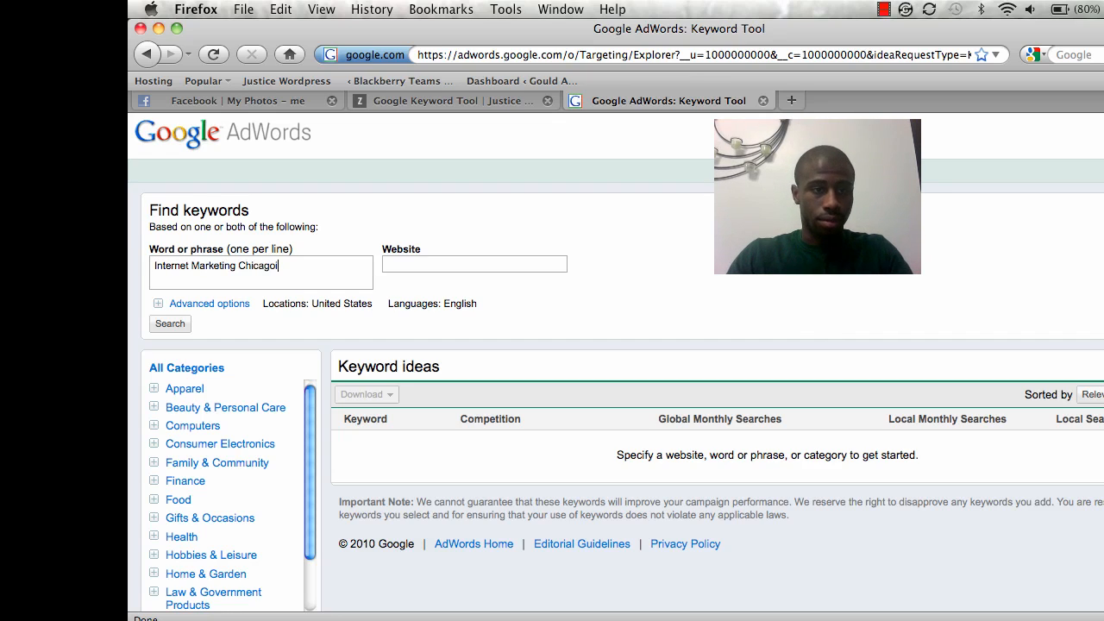
Reload the tool, enter 'Internet Marketing Chicago' and run the keyword search.
left_click(169, 324)
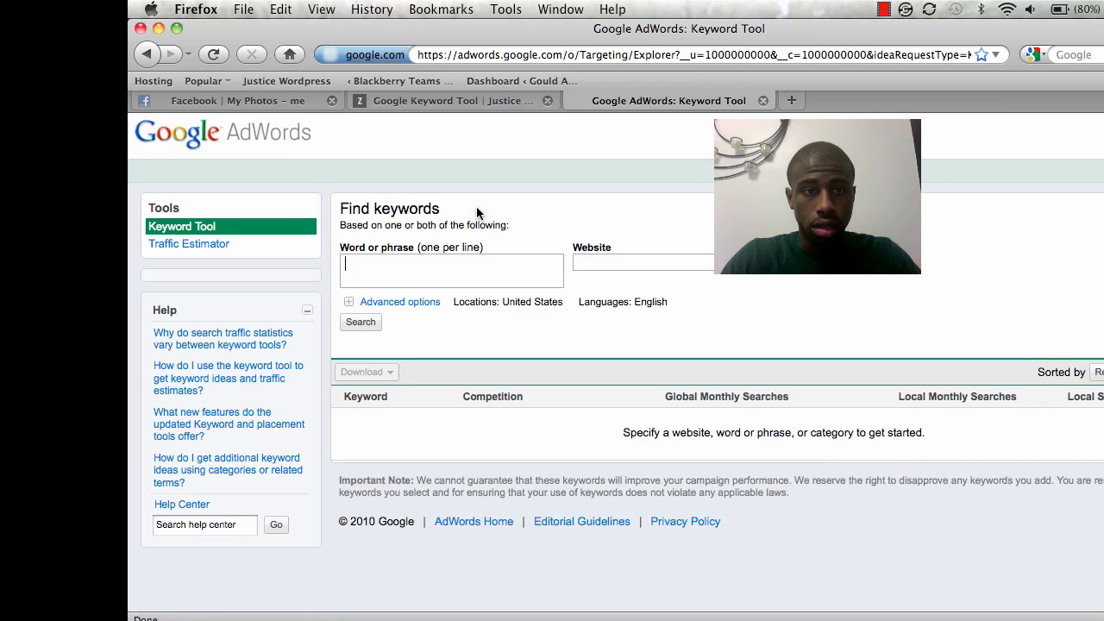
type("Internet Marketing")
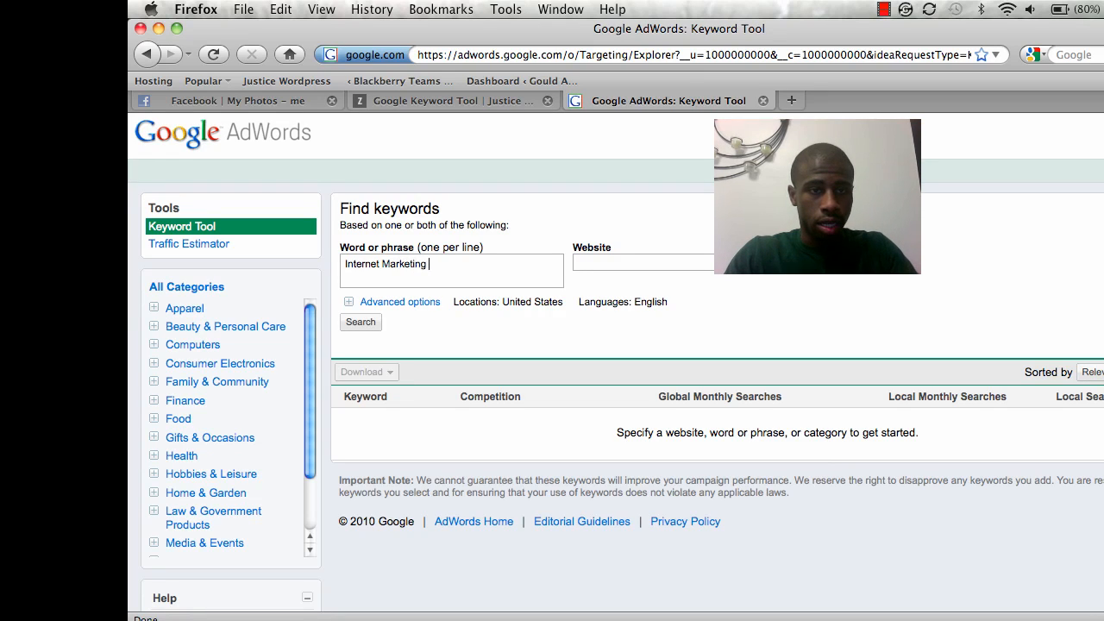
type("Chicago")
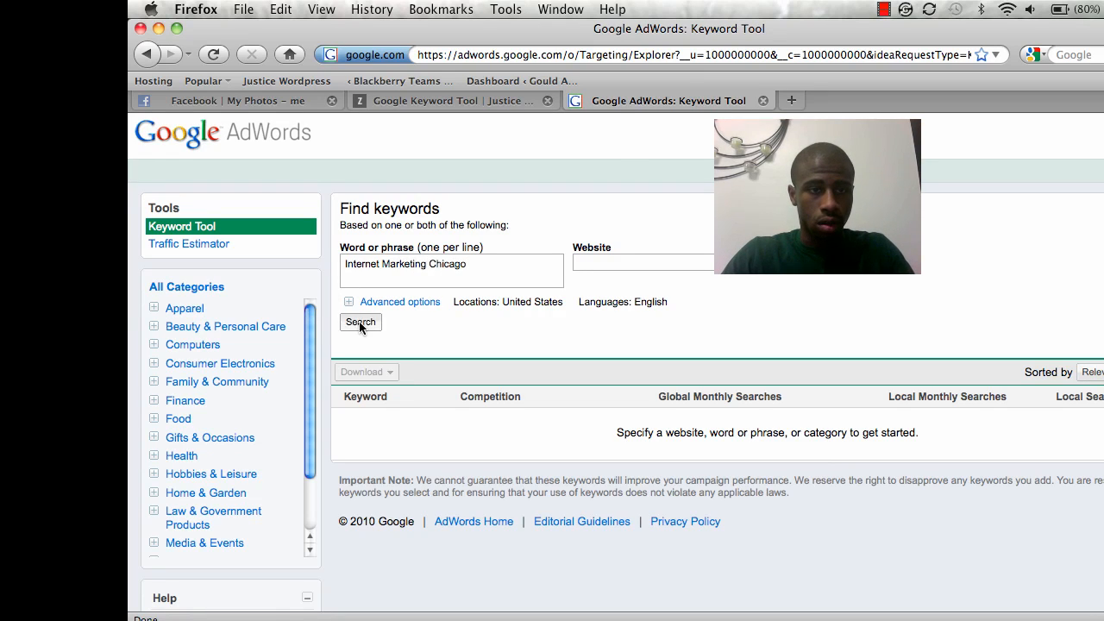
left_click(361, 321)
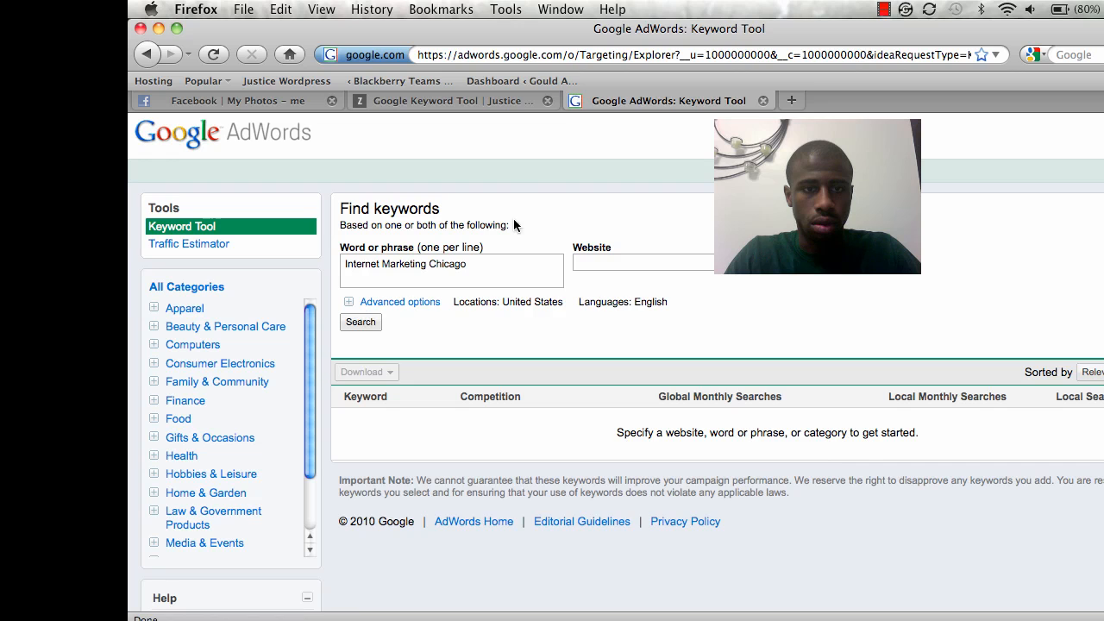
Load keyword ideas and review 3,600 global and 2,900 local monthly searches.
left_click(361, 322)
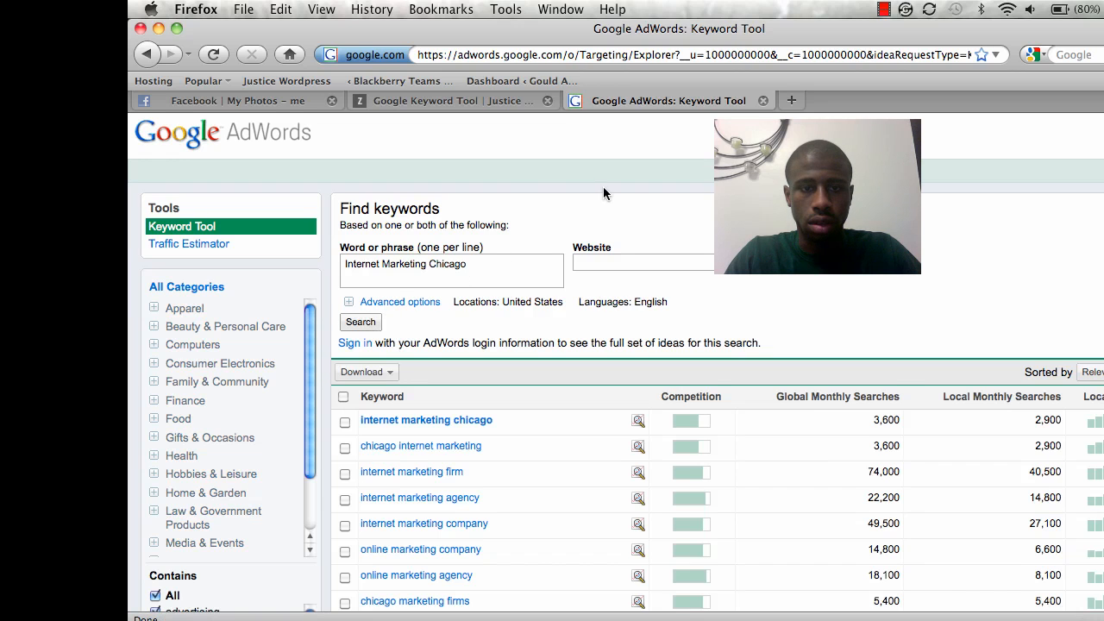
scroll("down", 3)
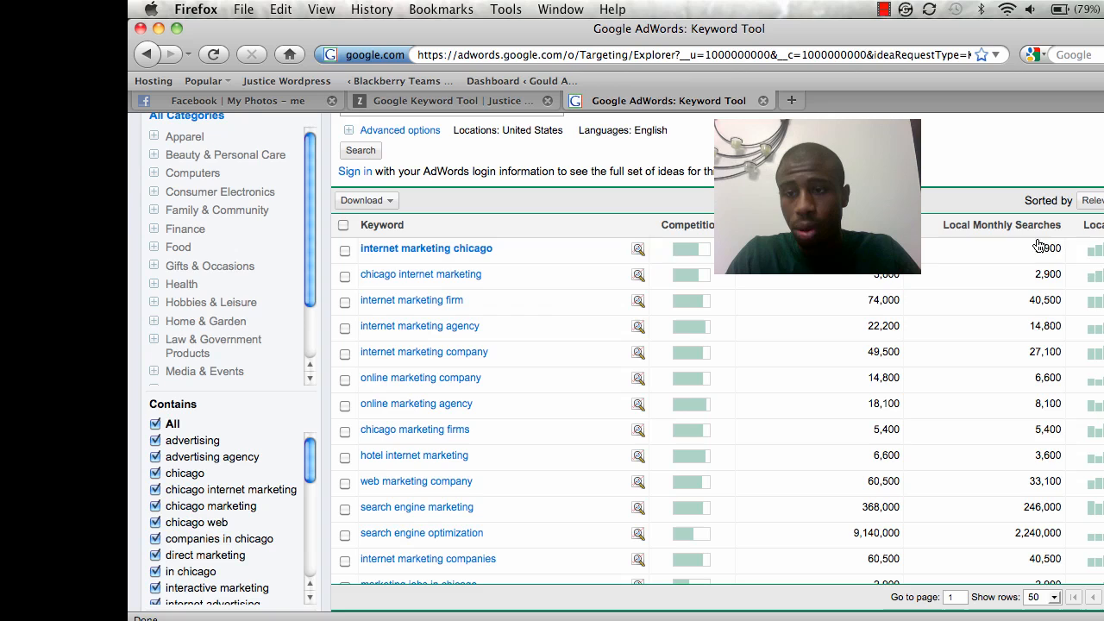
mouse_move(755, 302)
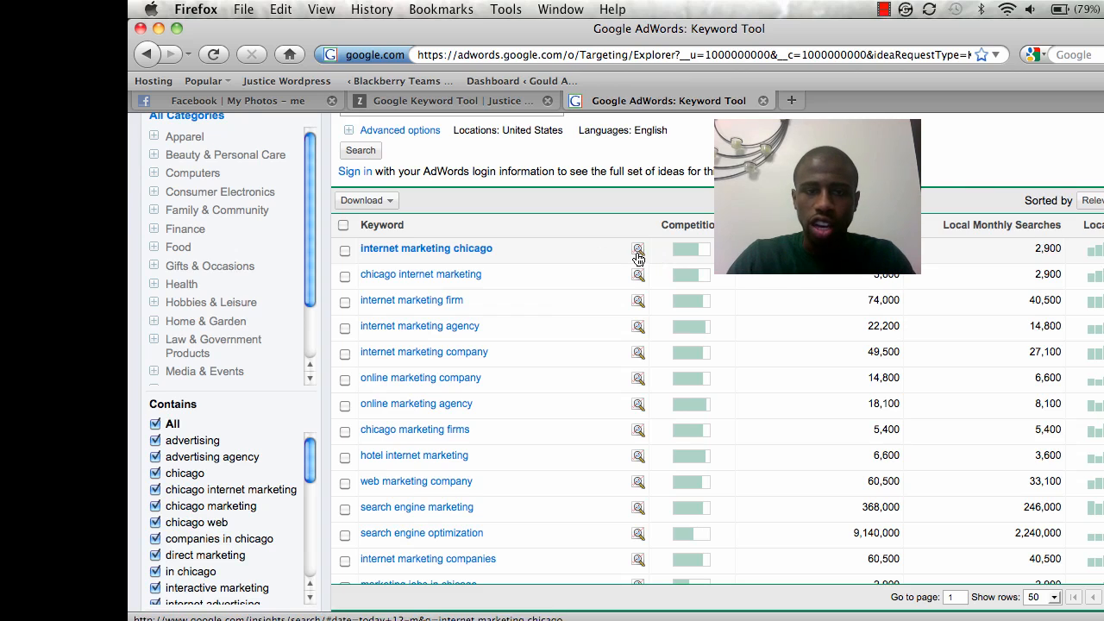
mouse_move(638, 336)
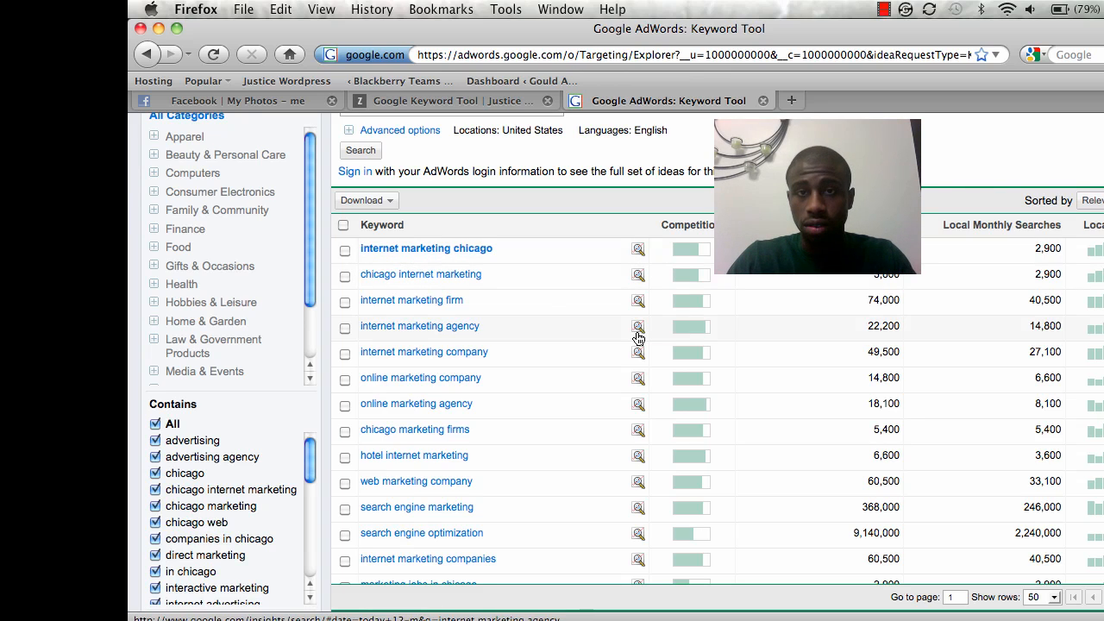
mouse_move(638, 337)
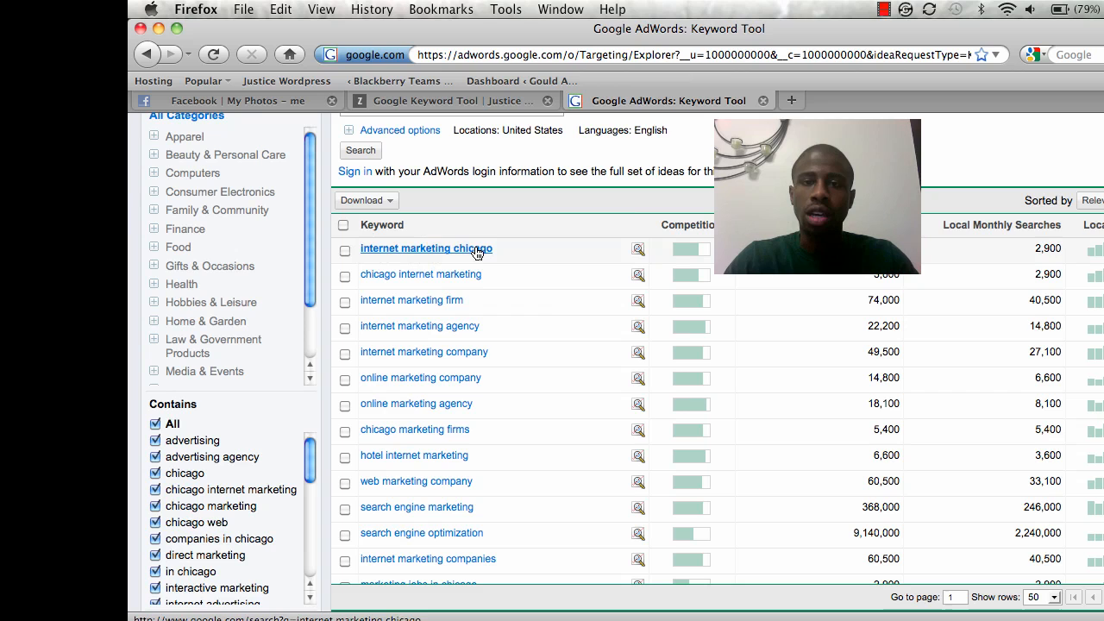
Browse Google results for 'internet marketing chicago' (about 8,620,000) in a new tab.
left_click(426, 248)
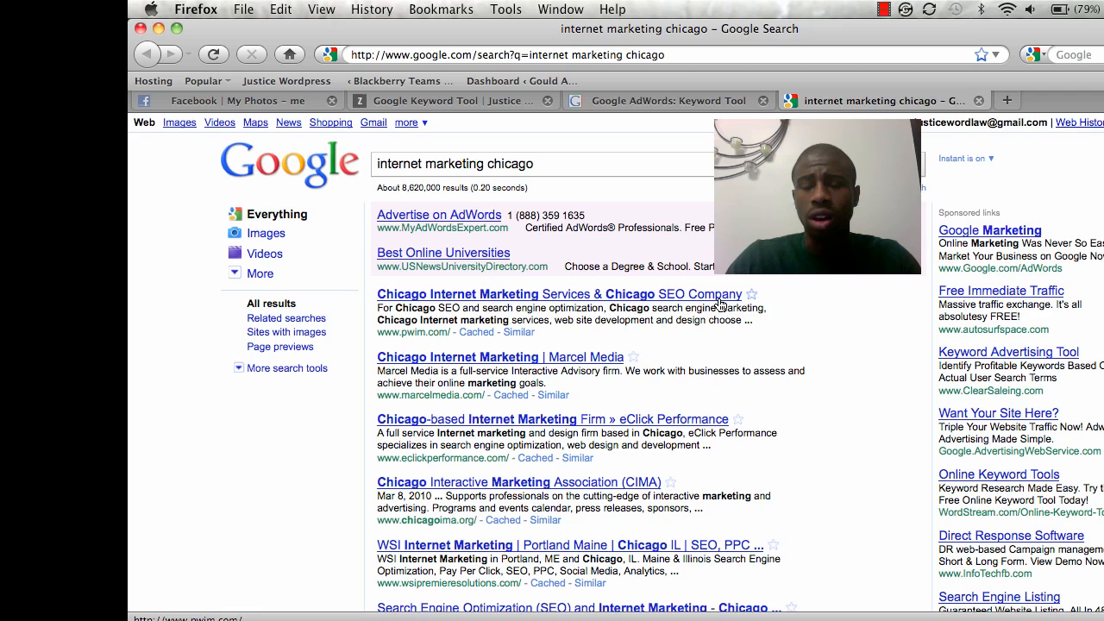
scroll("down", 3)
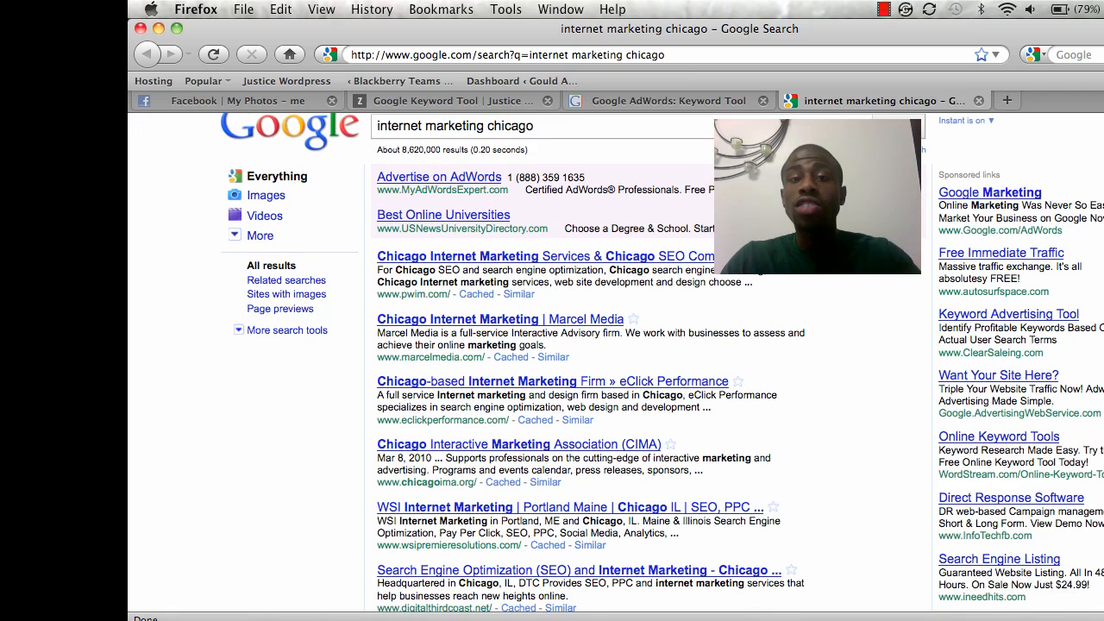
scroll("down", 3)
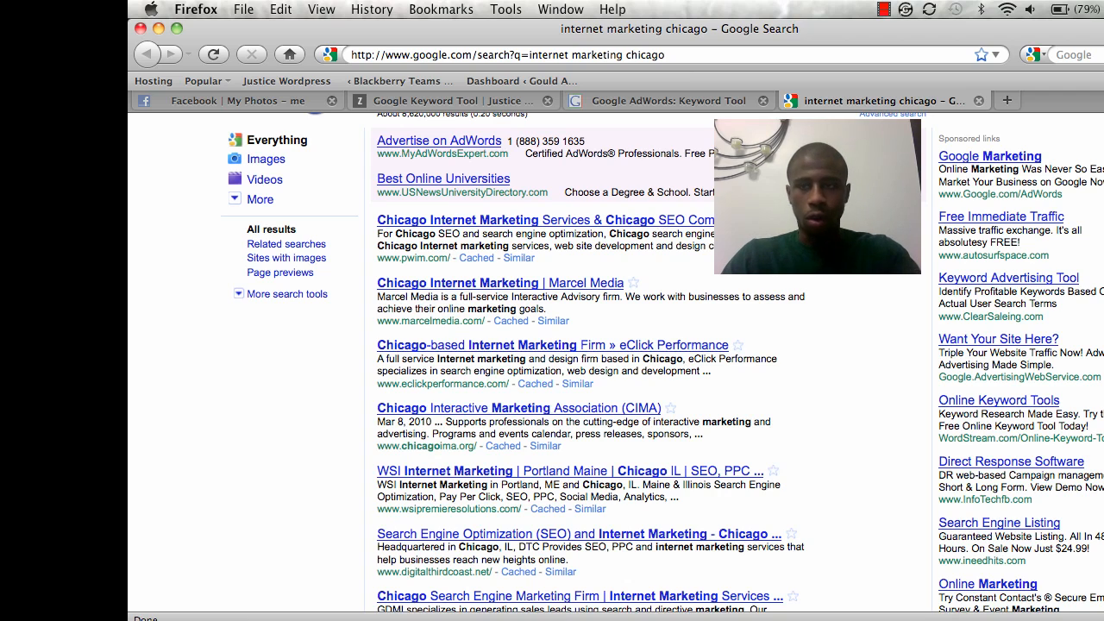
scroll("down", 3)
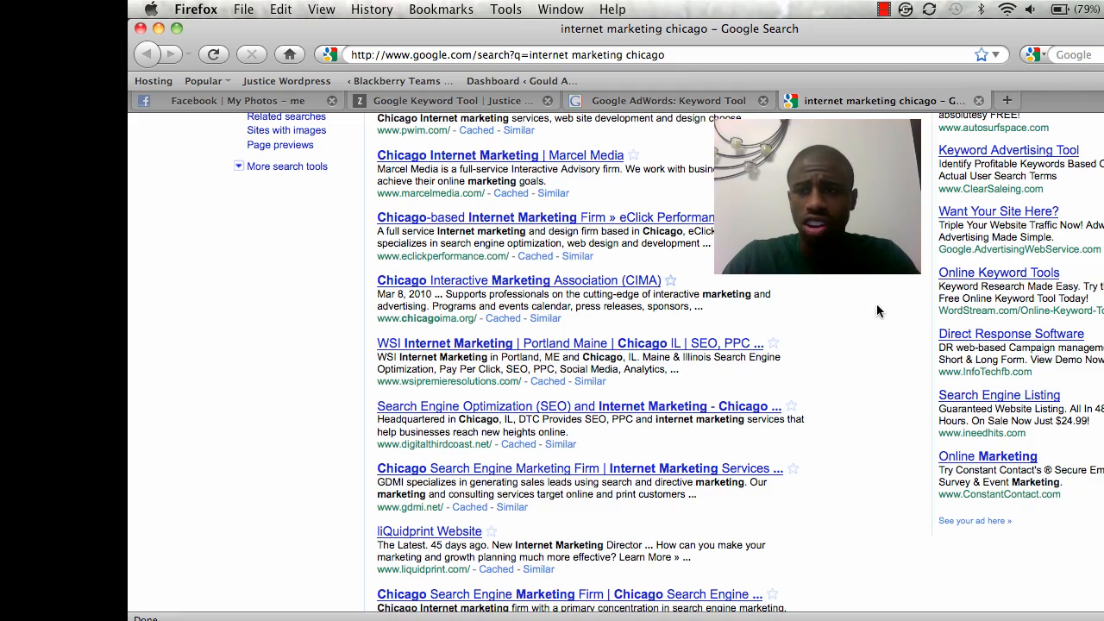
scroll("down", 3)
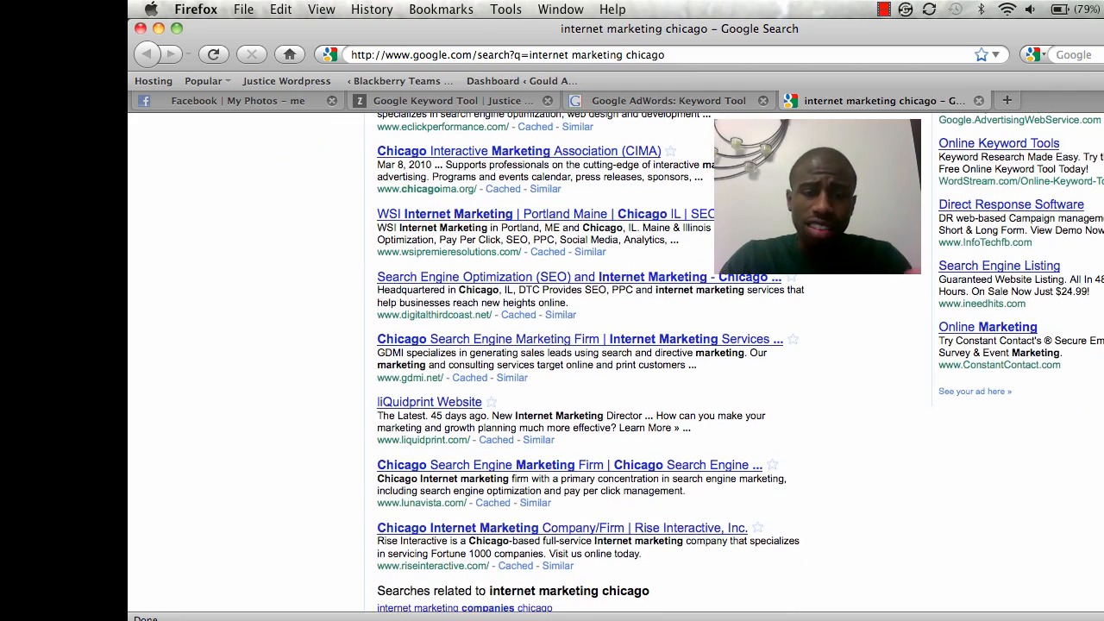
scroll("up", 3)
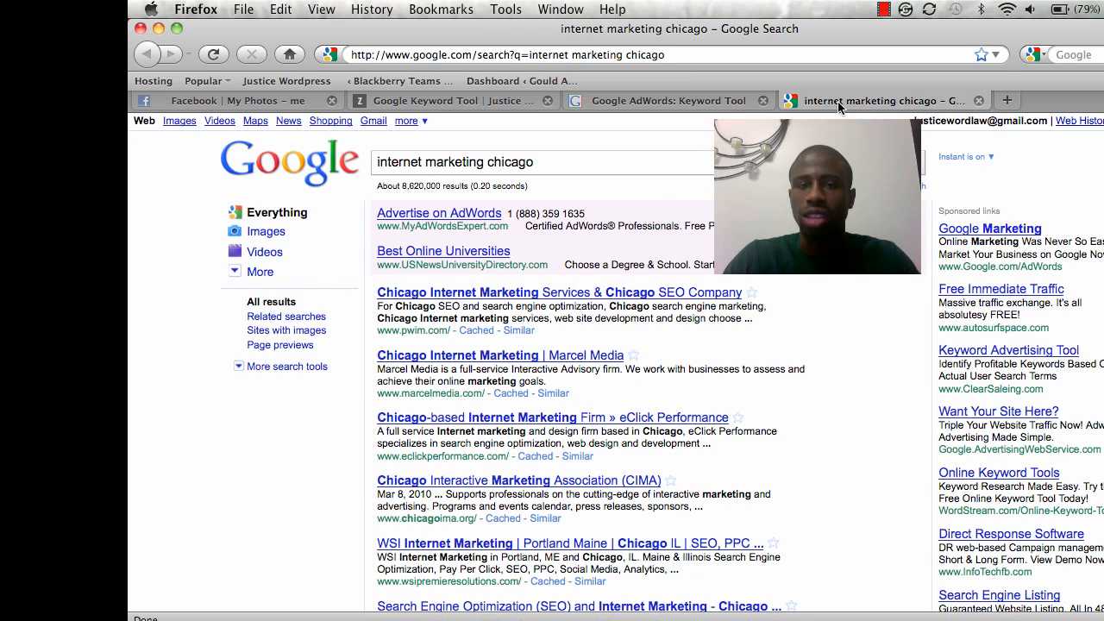
left_click(668, 100)
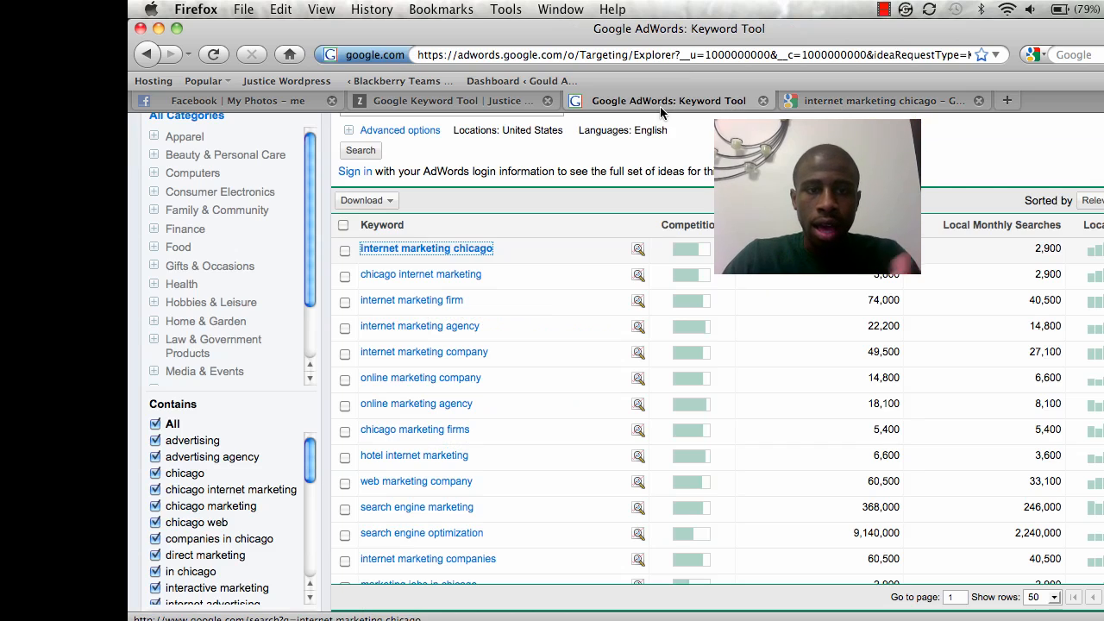
mouse_move(421, 274)
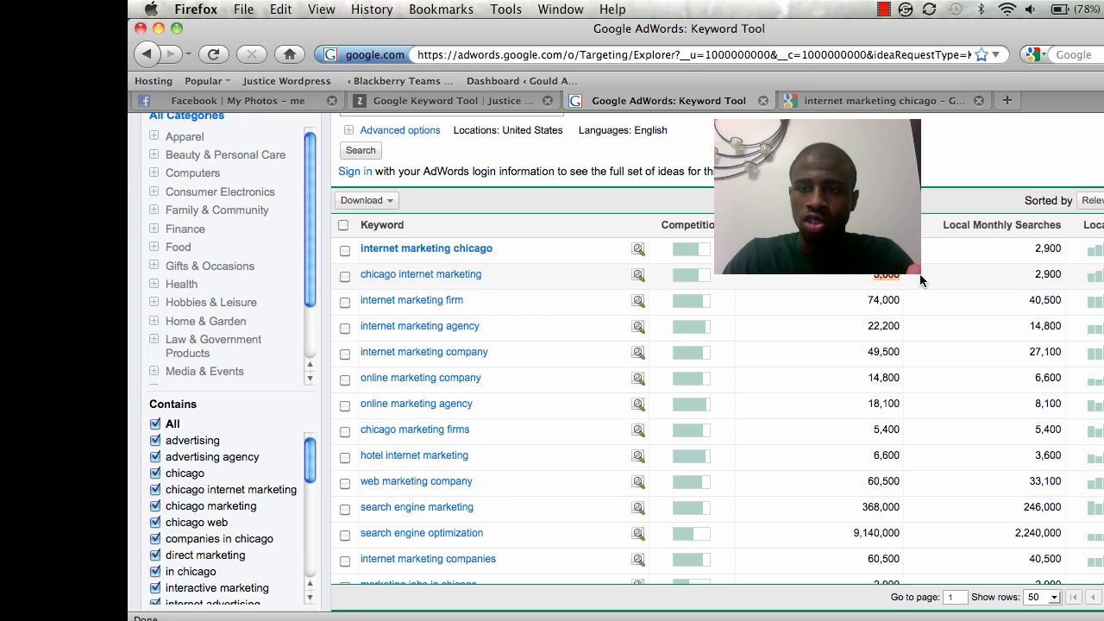
mouse_move(1035, 289)
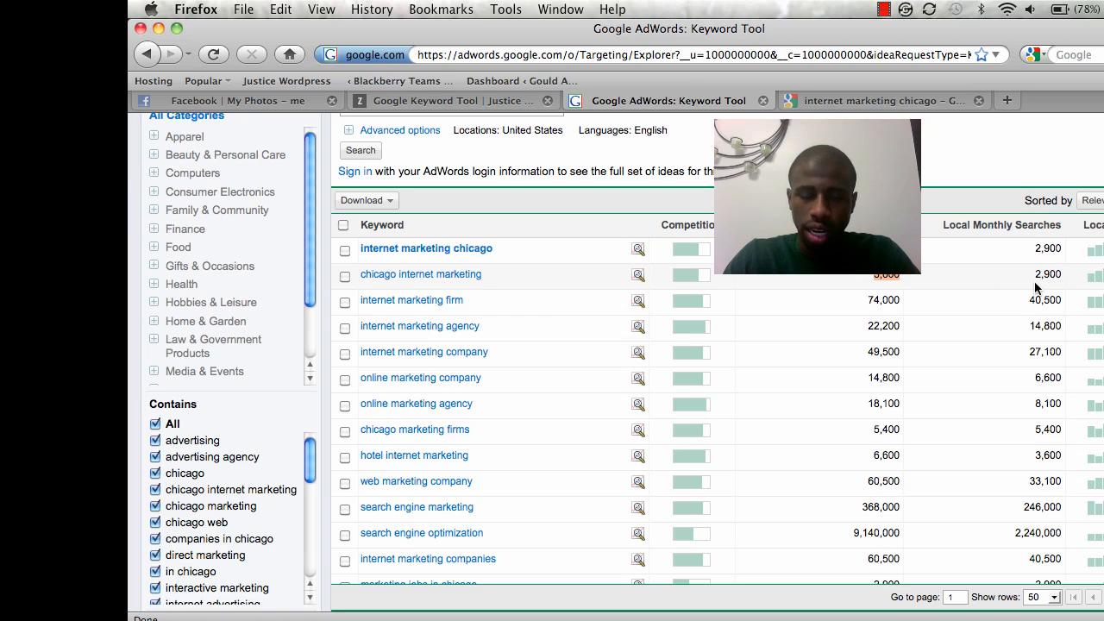
mouse_move(686, 283)
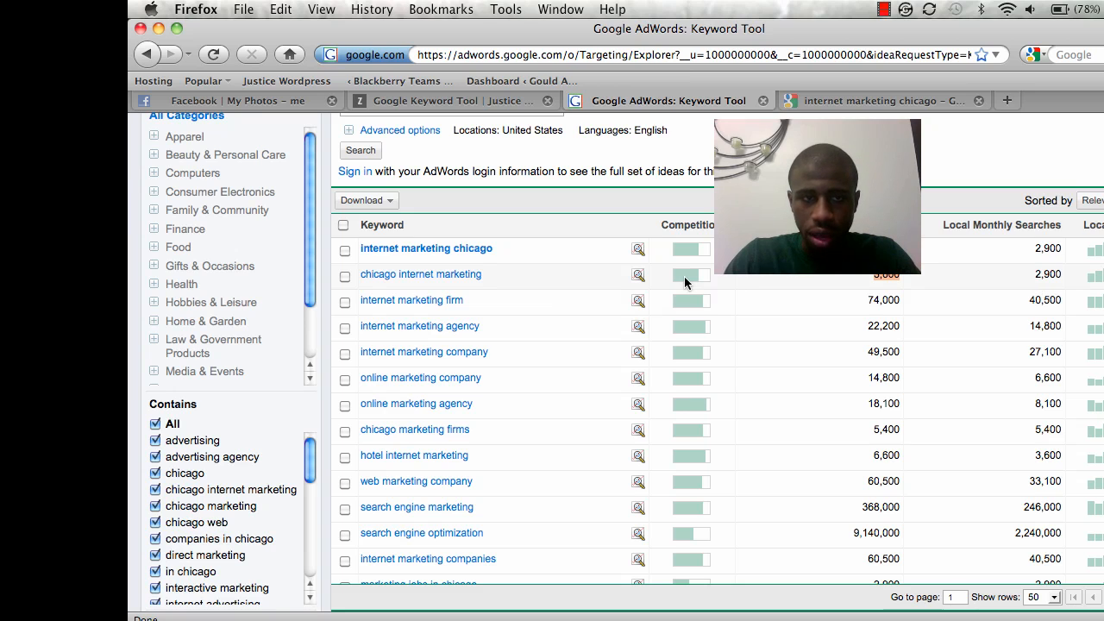
mouse_move(487, 282)
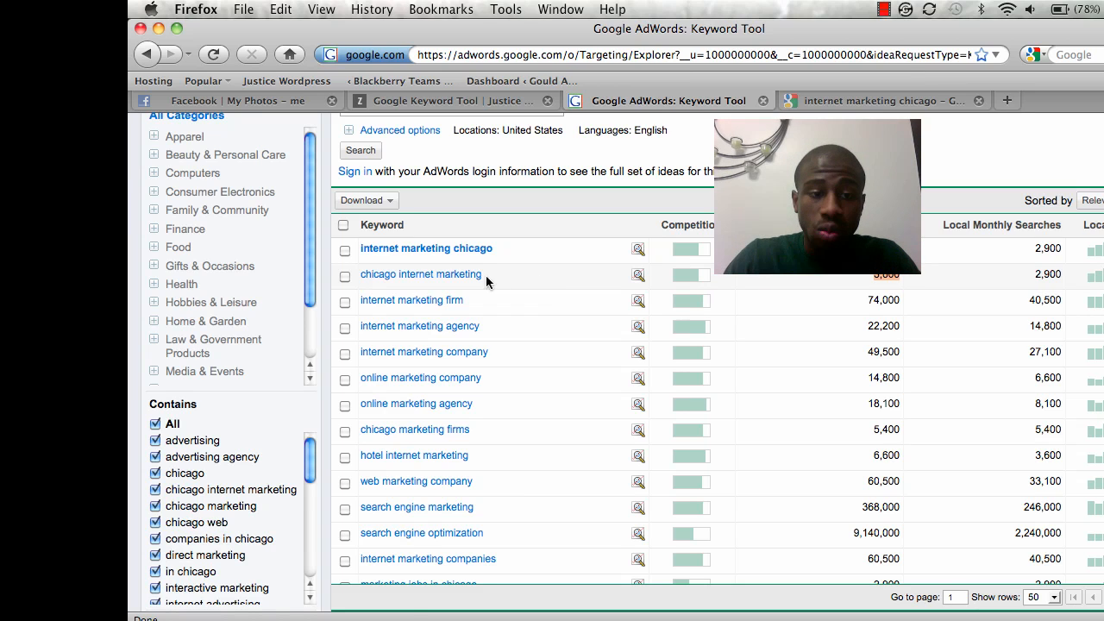
Search Google for the related keyword 'chicago internet marketing' from the ideas list.
left_click(421, 274)
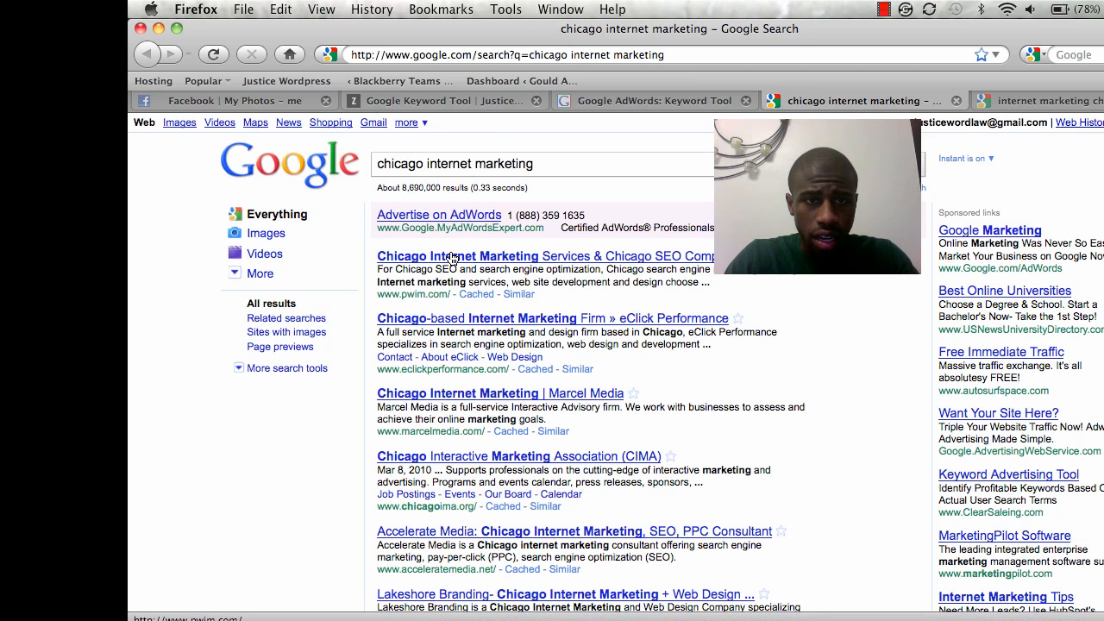
Compare the two Google result tabs, then close both.
left_click(1036, 101)
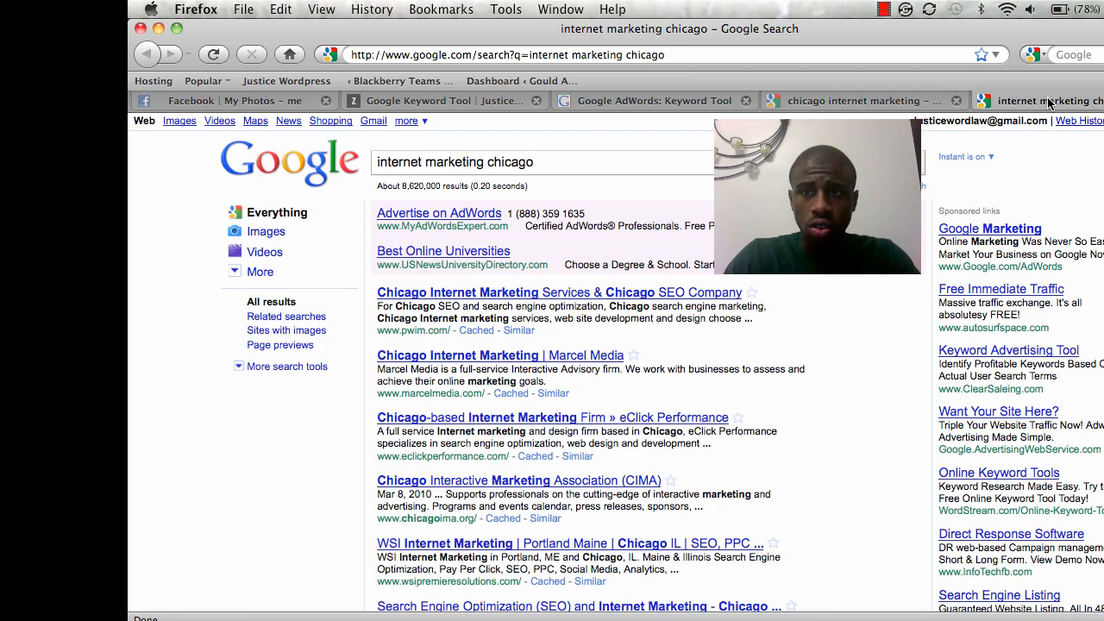
mouse_move(850, 94)
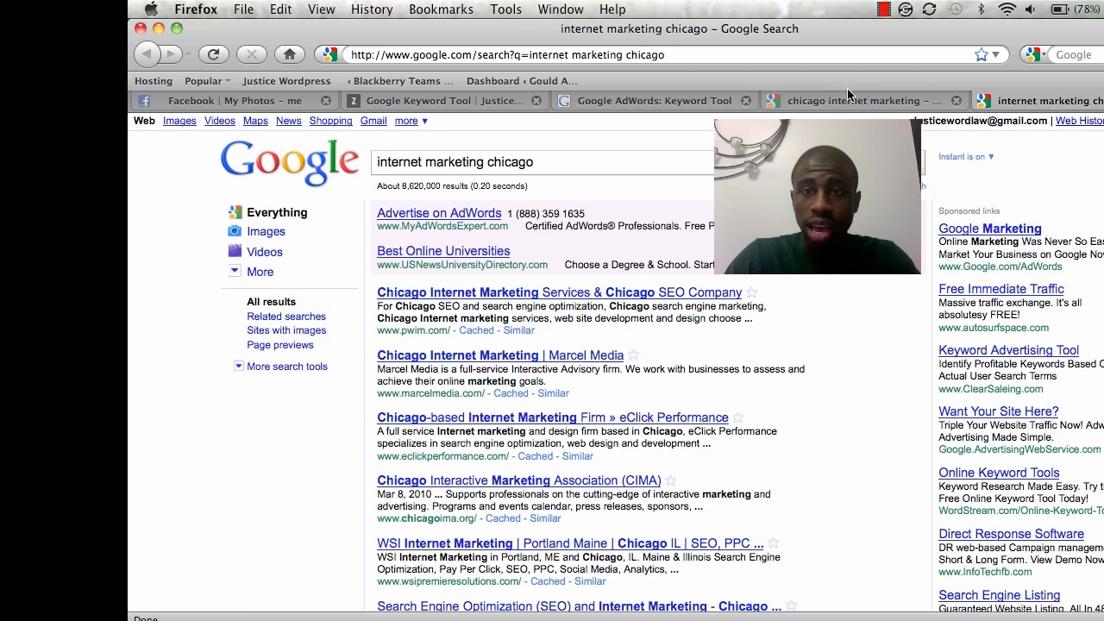
left_click(858, 100)
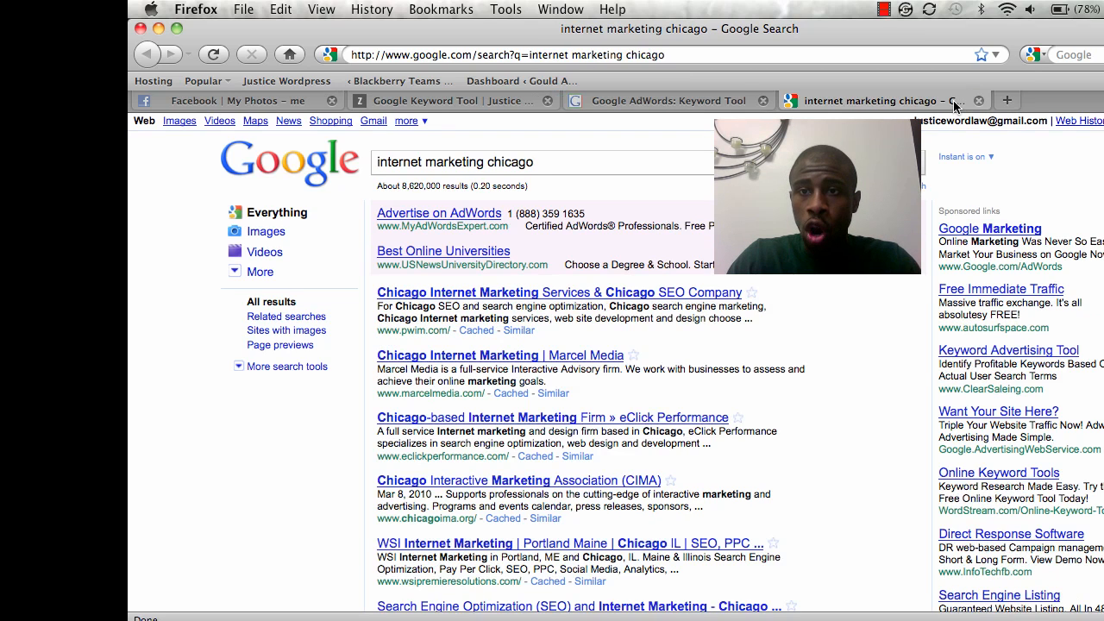
left_click(669, 101)
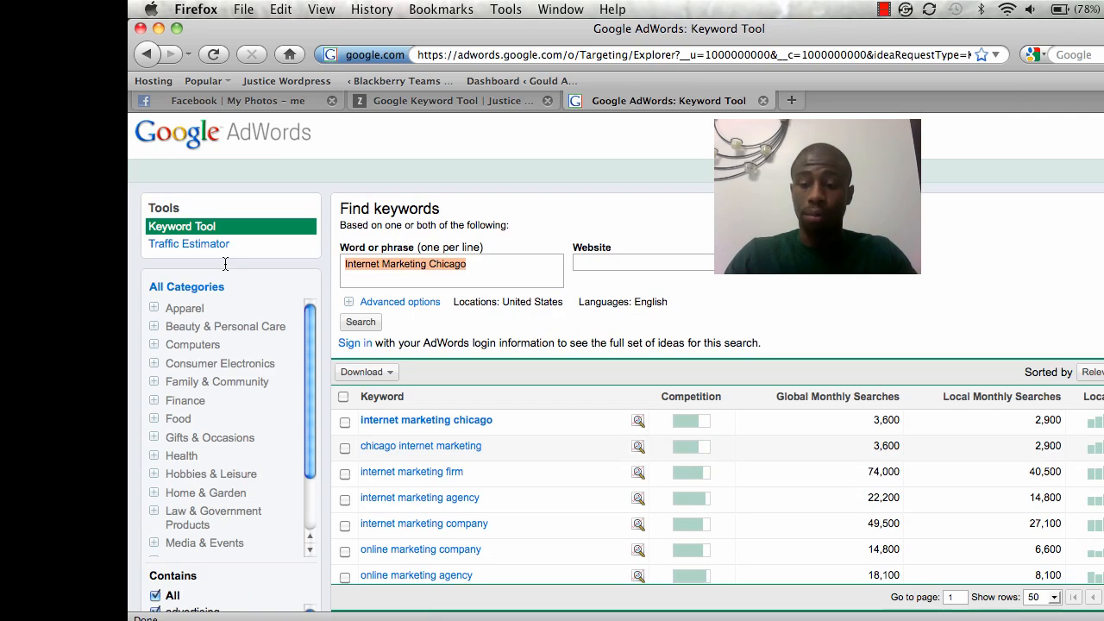
Enter 'Social Media New York' as the phrase and run a new keyword search.
type("Social")
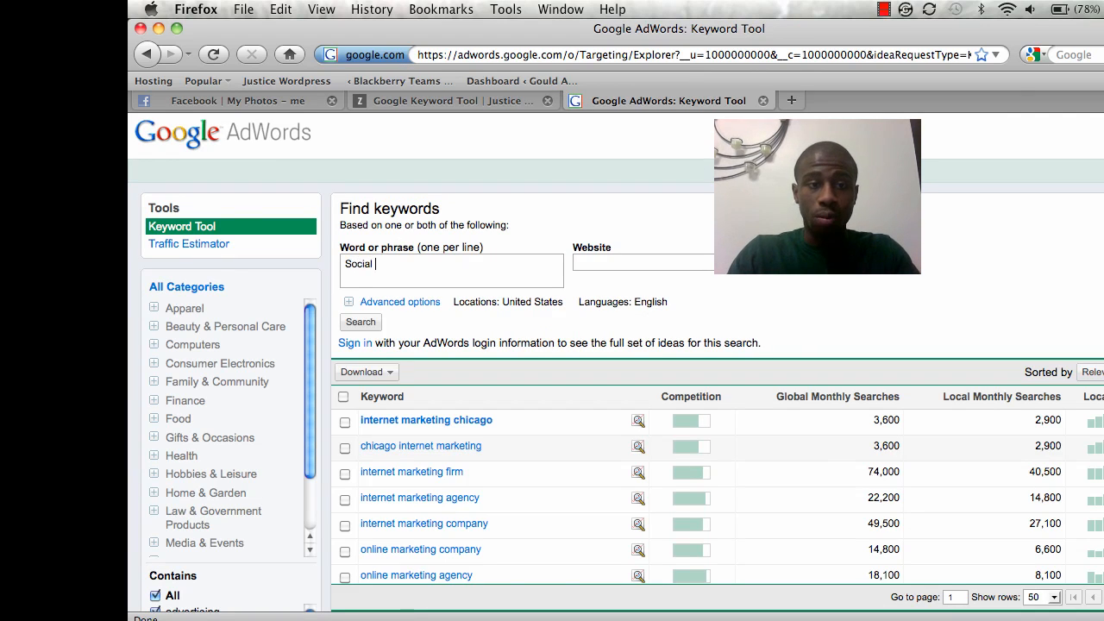
type("M")
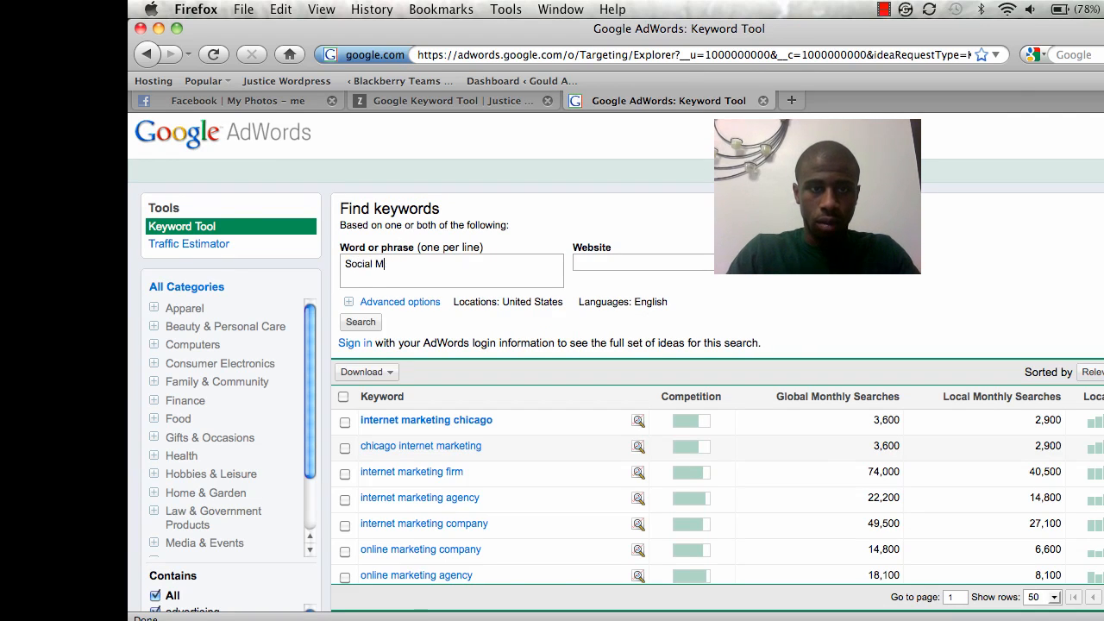
type("edia New")
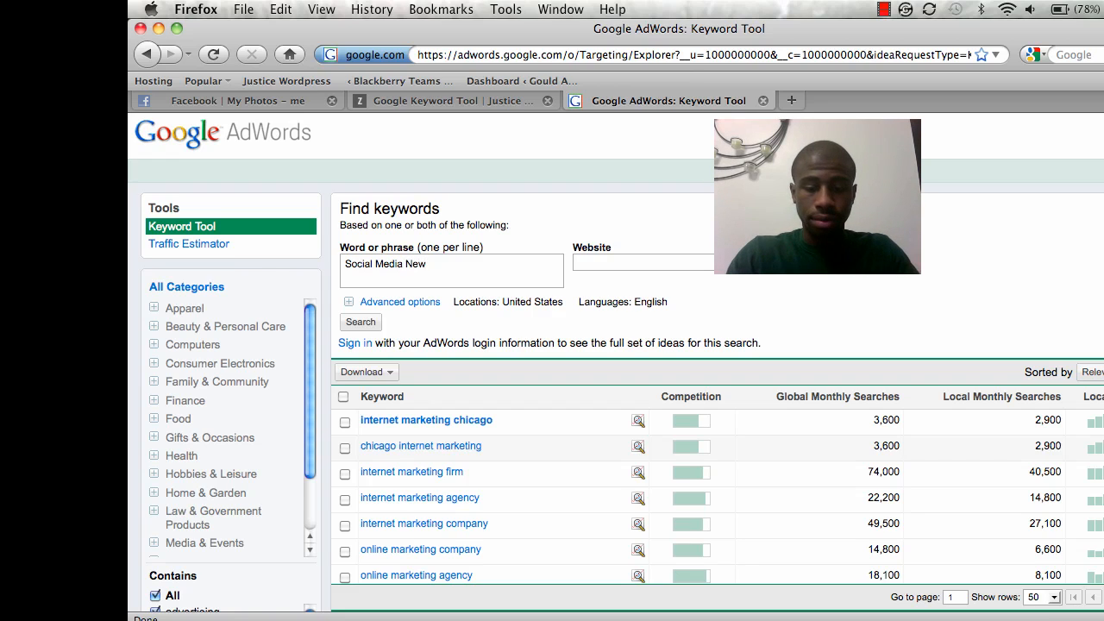
type("York")
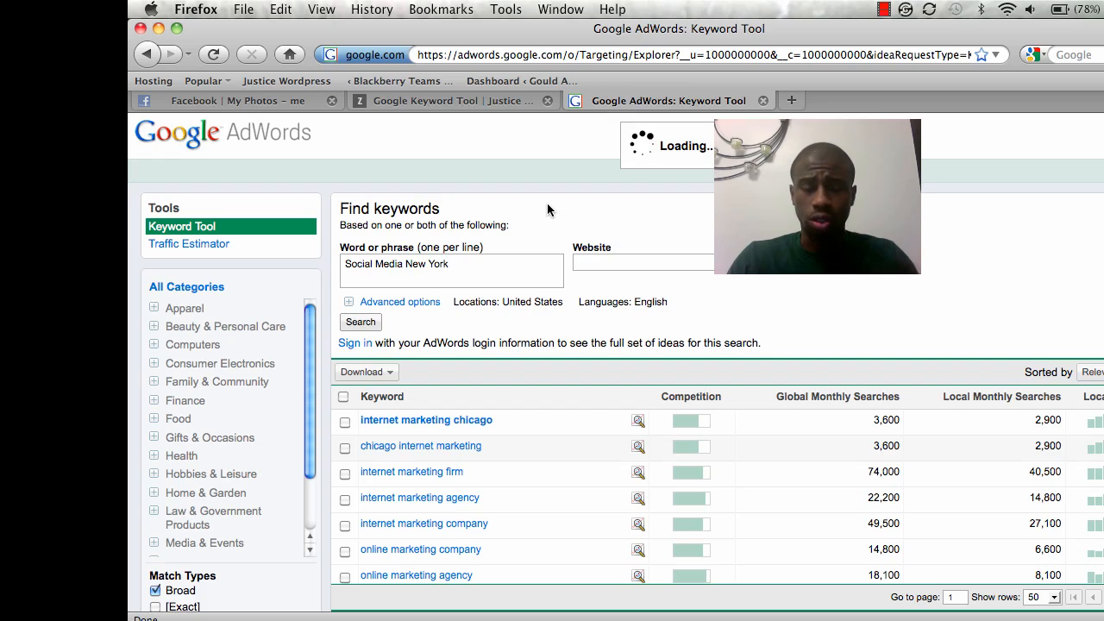
mouse_move(532, 231)
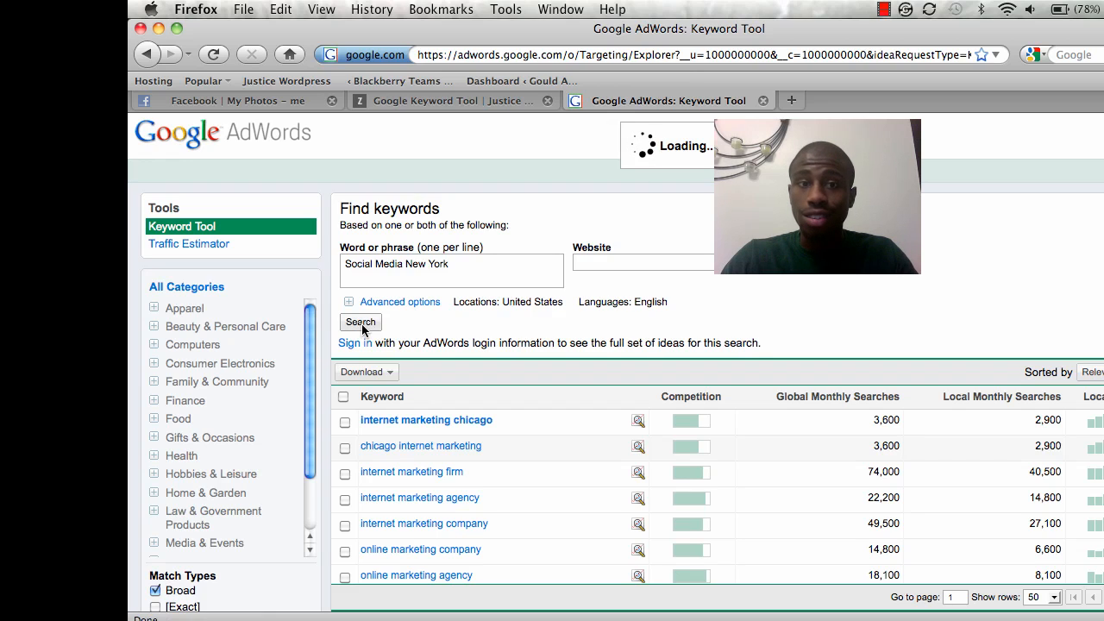
left_click(360, 322)
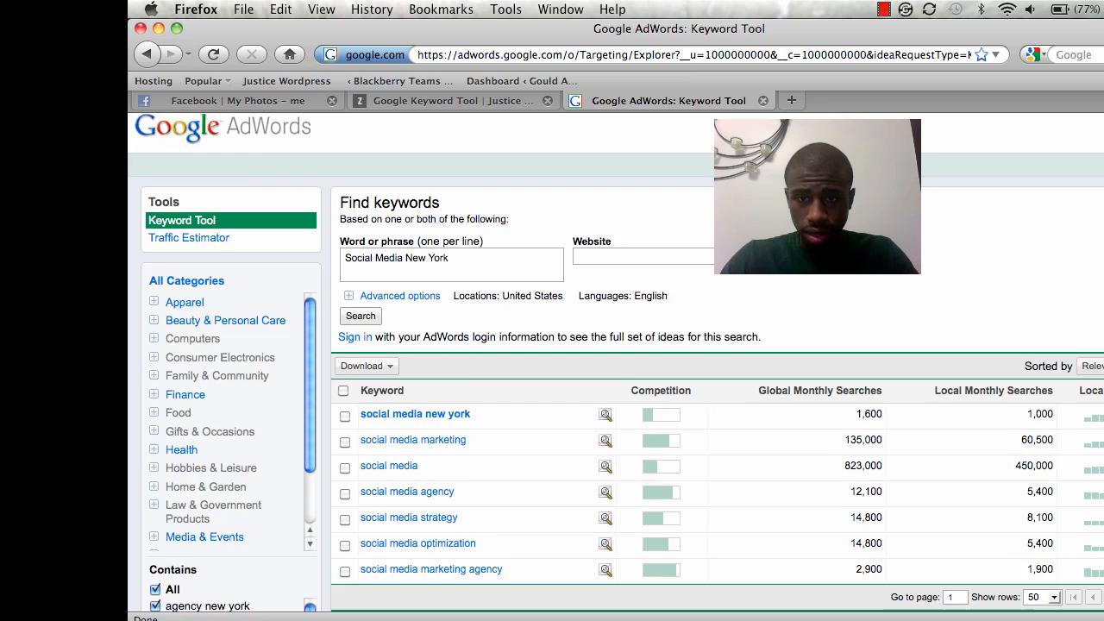
Review 1,600 global searches and open Google results for 'social media new york'.
scroll("down", 3)
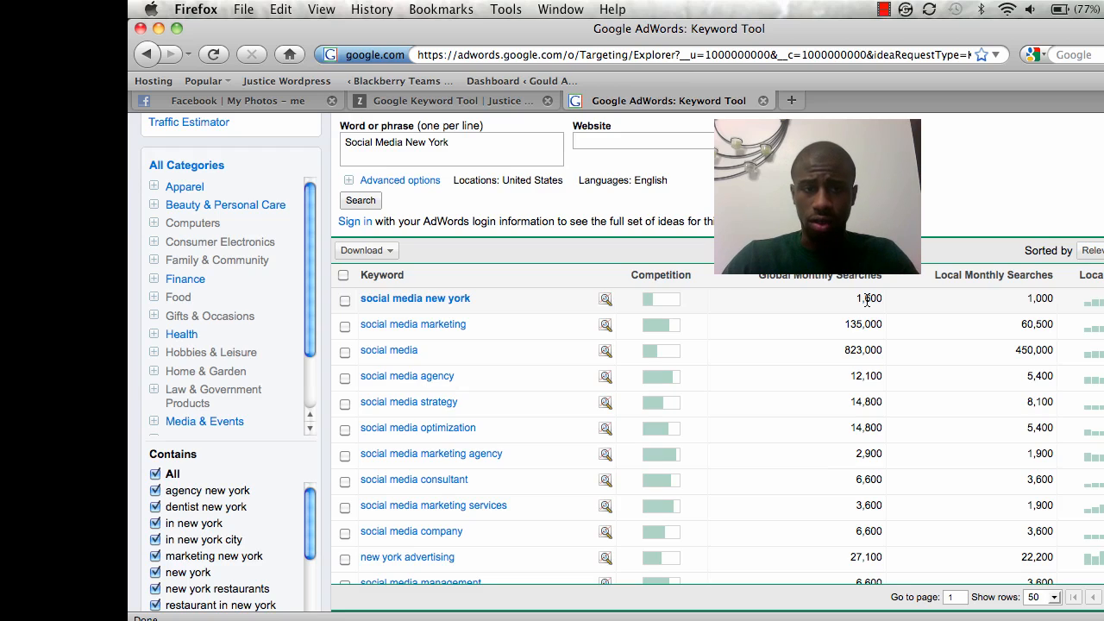
mouse_move(415, 298)
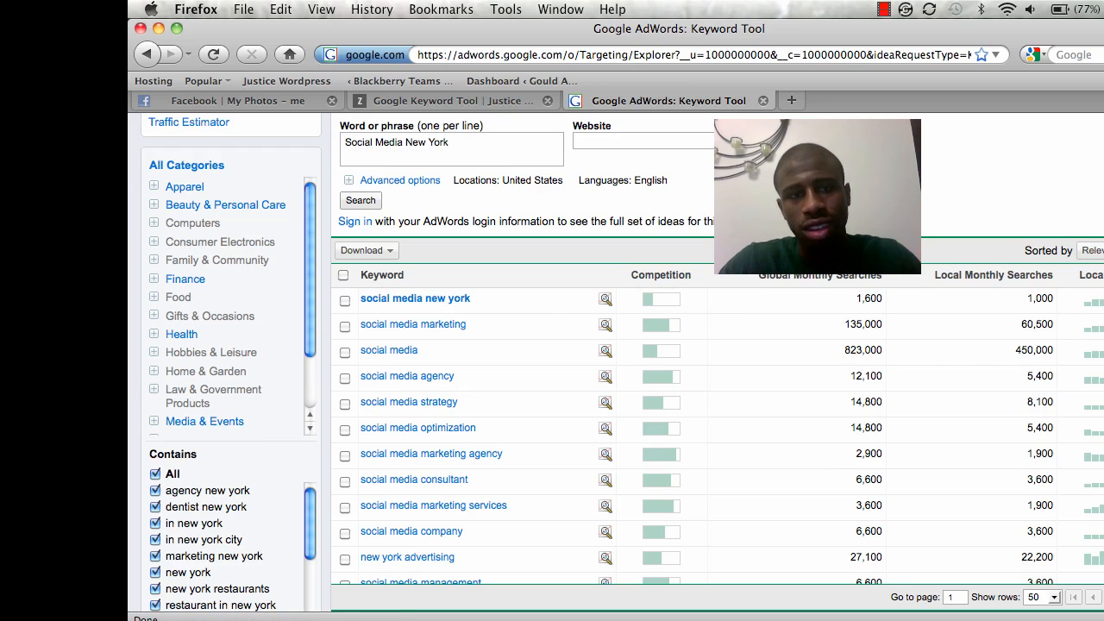
mouse_move(820, 35)
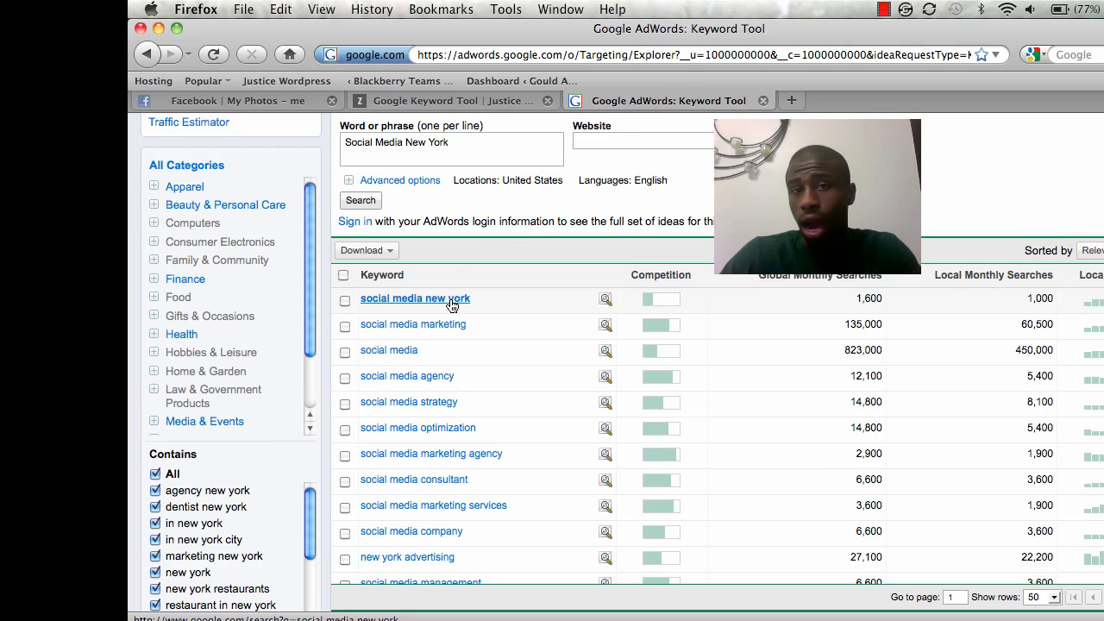
left_click(415, 299)
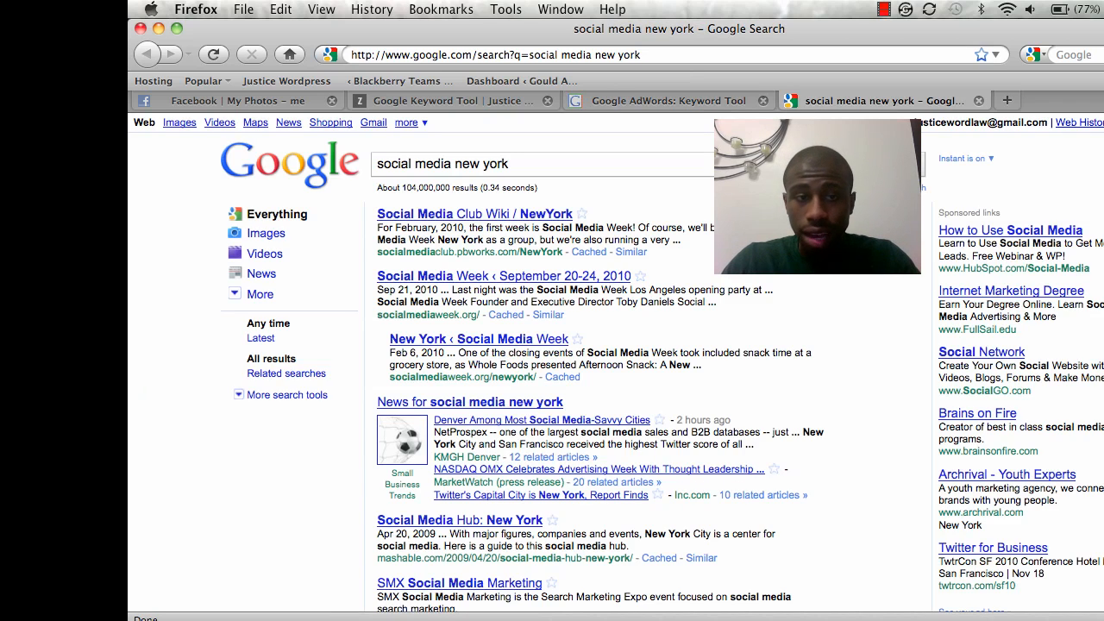
Scroll through the 'social media new york' results, about 104,000,000.
scroll("down", 3)
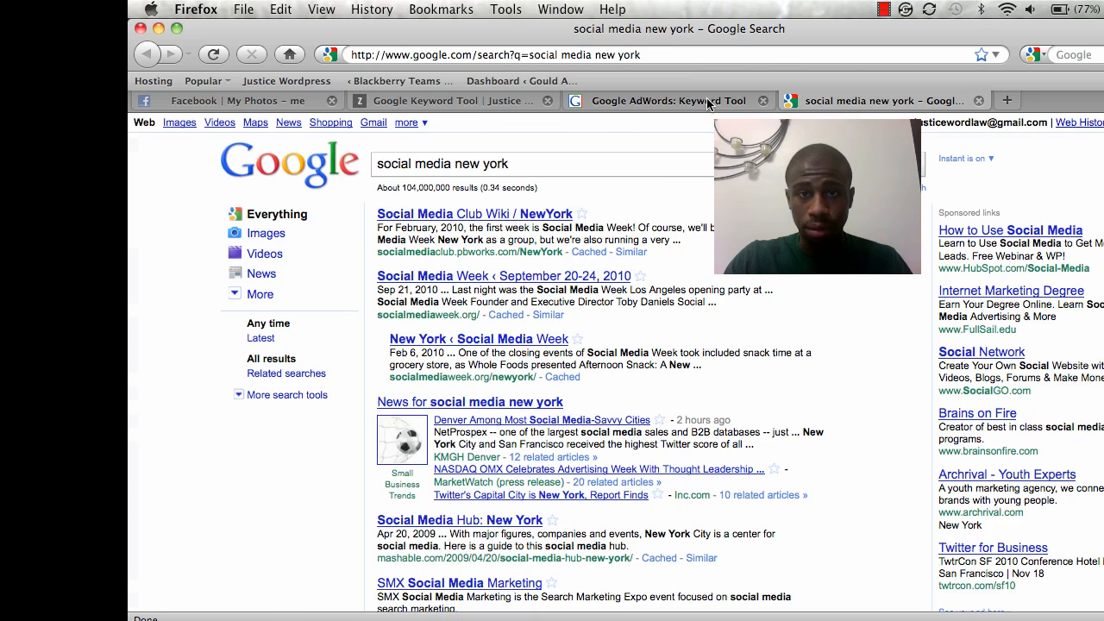
Return to the Social Media New York keyword volumes and stop the recording.
left_click(667, 100)
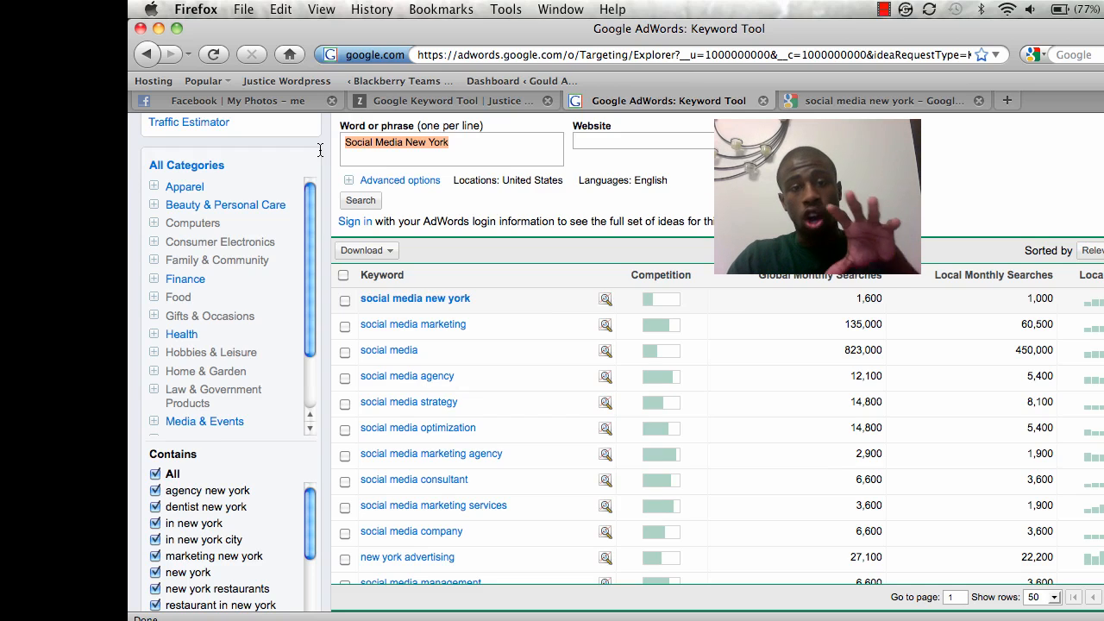
mouse_move(897, 7)
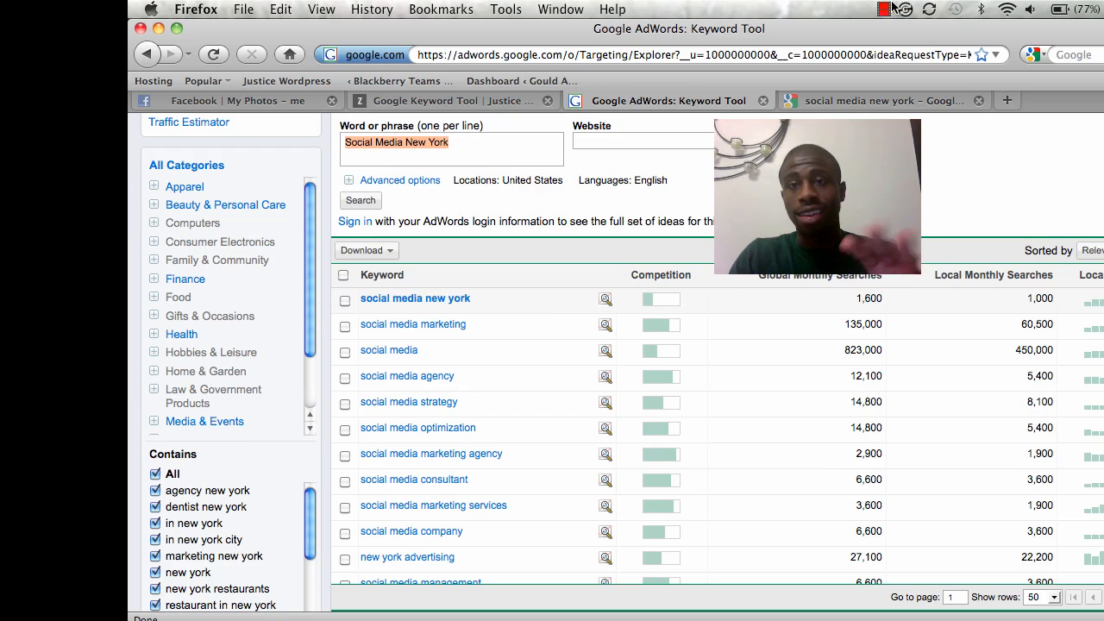
left_click(885, 9)
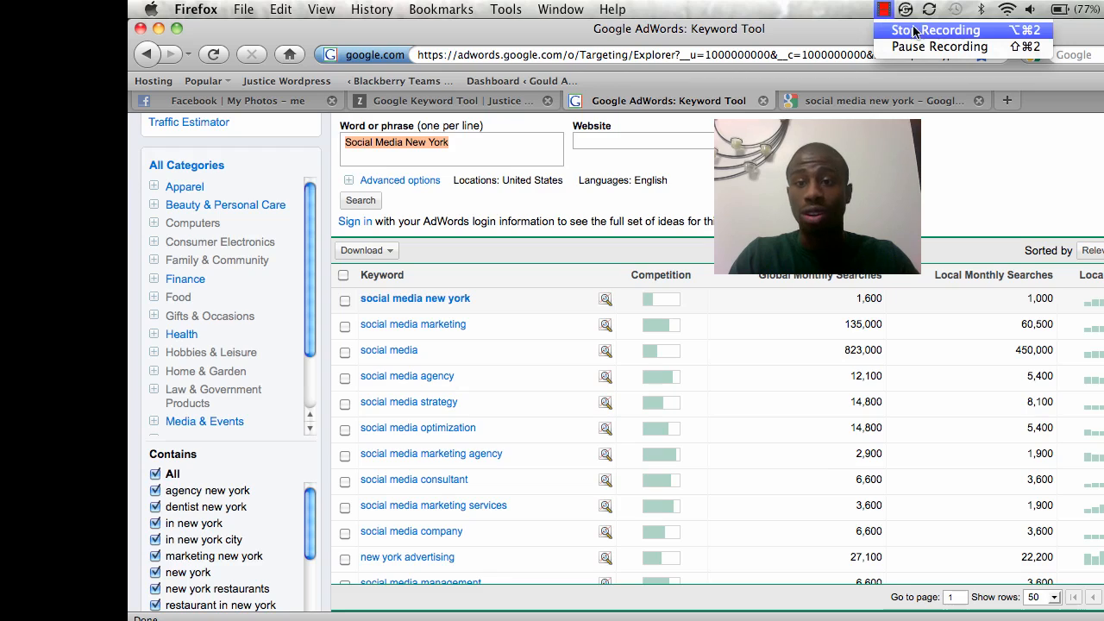